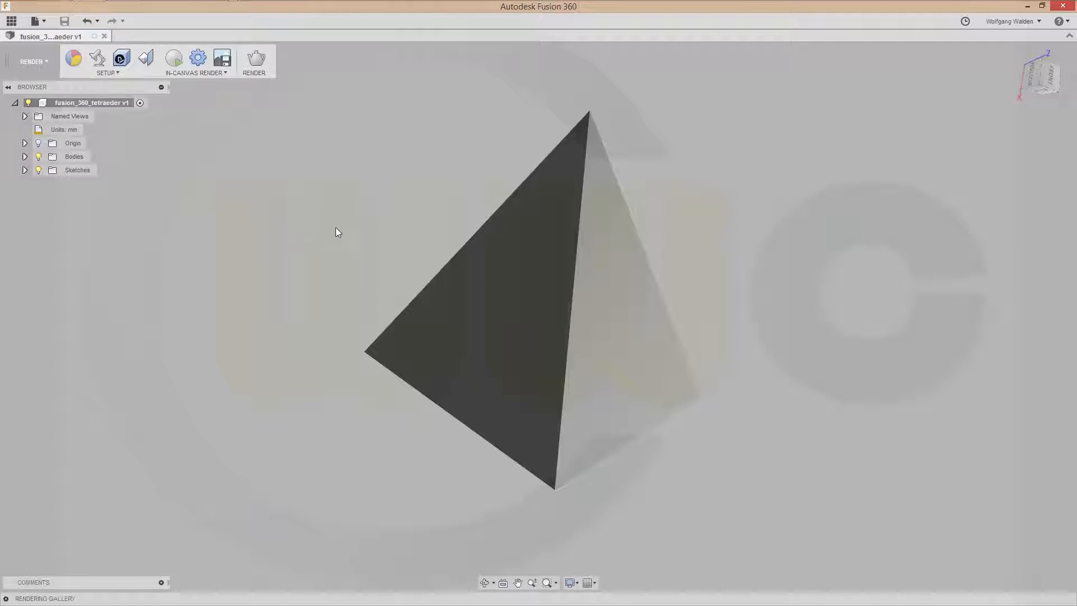
mouse_move(373, 244)
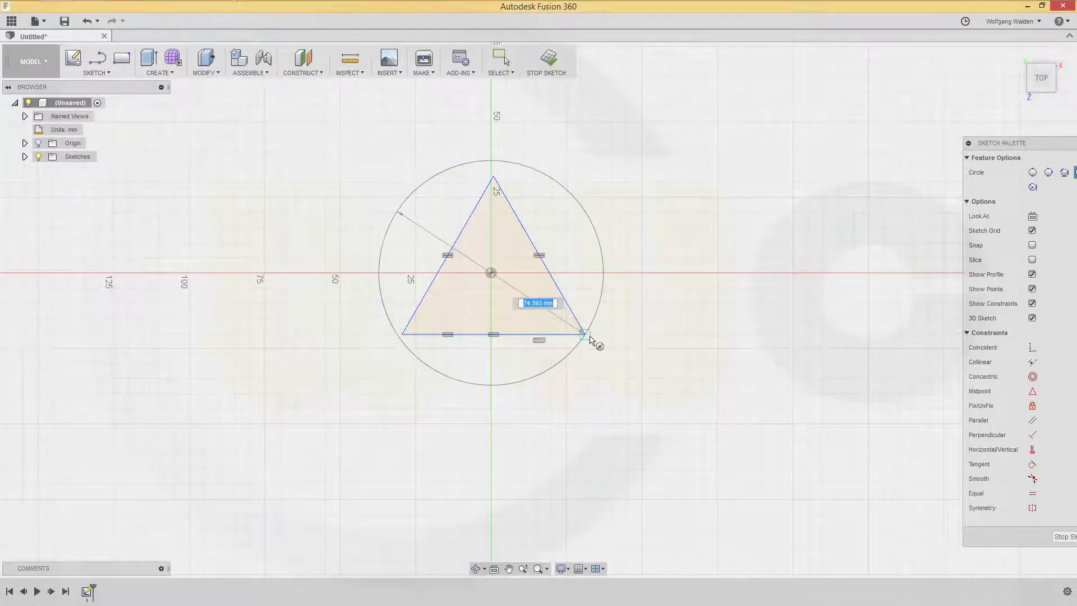
Place the final corner to complete the 3-sided inscribed polygon centred on the origin.
click(500, 61)
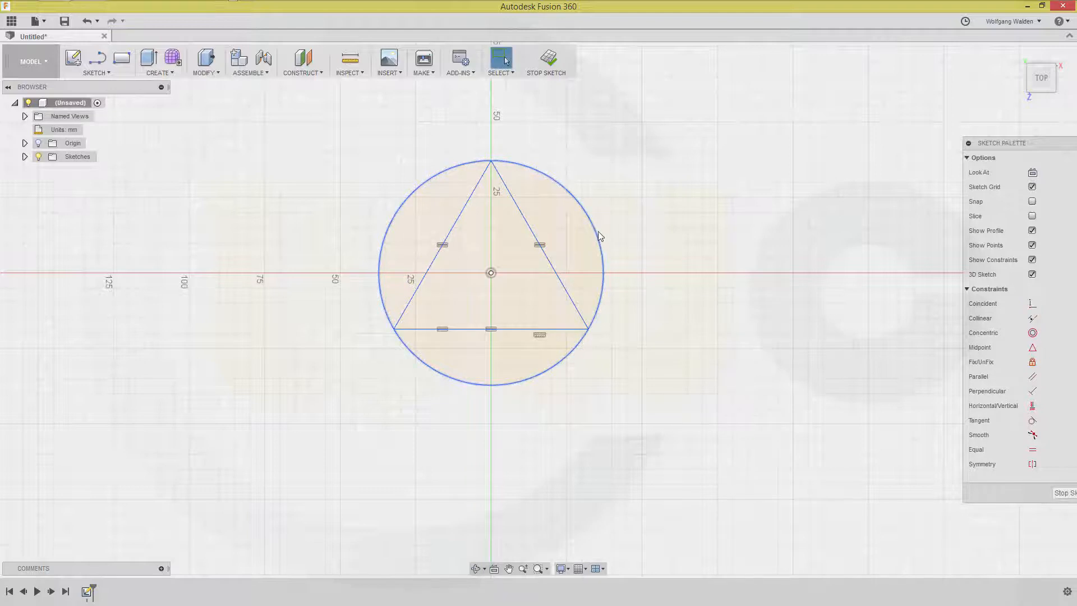
Make the circle construction geometry and dimension the triangle's bottom edge to 100 mm.
right_click(600, 236)
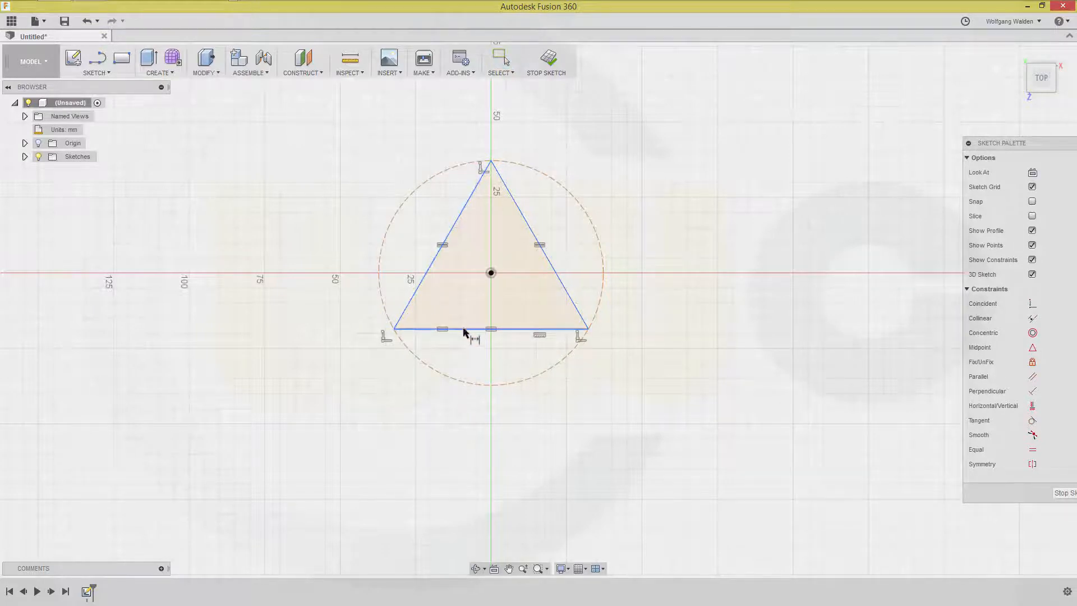
click(489, 329)
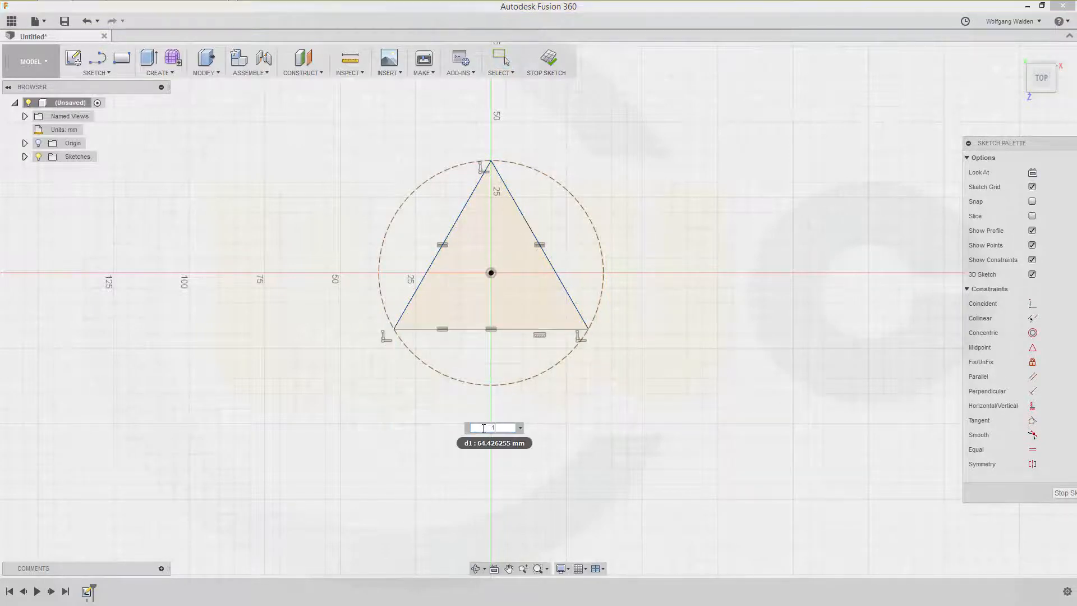
text(100)
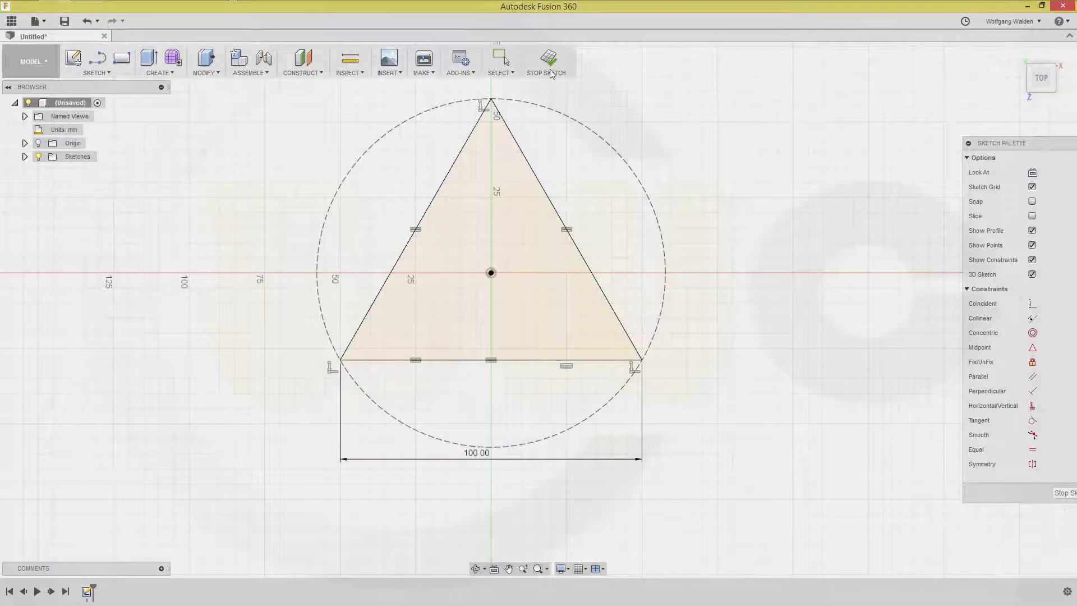
Stop the sketch and extrude the triangle profile into a solid prism.
click(547, 62)
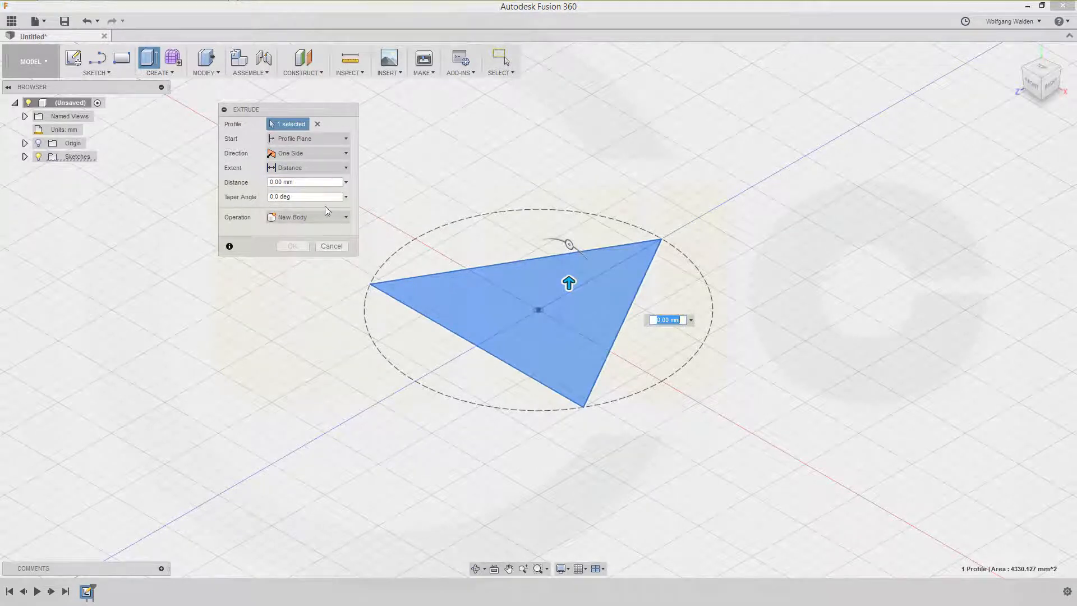
click(302, 182)
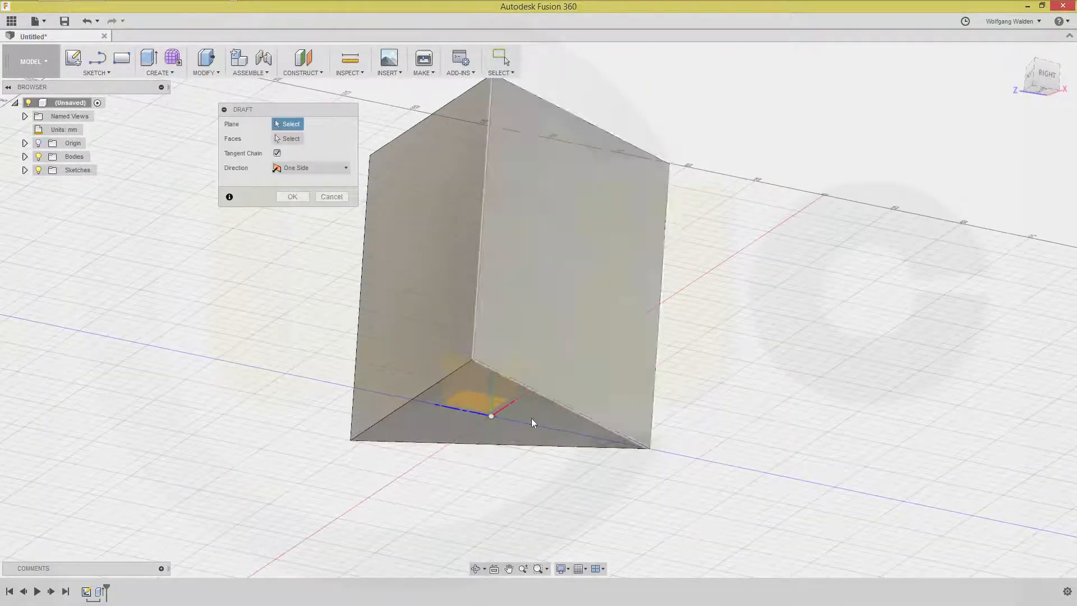
Choose the prism's base as the draft plane and its three side faces to taper.
click(477, 398)
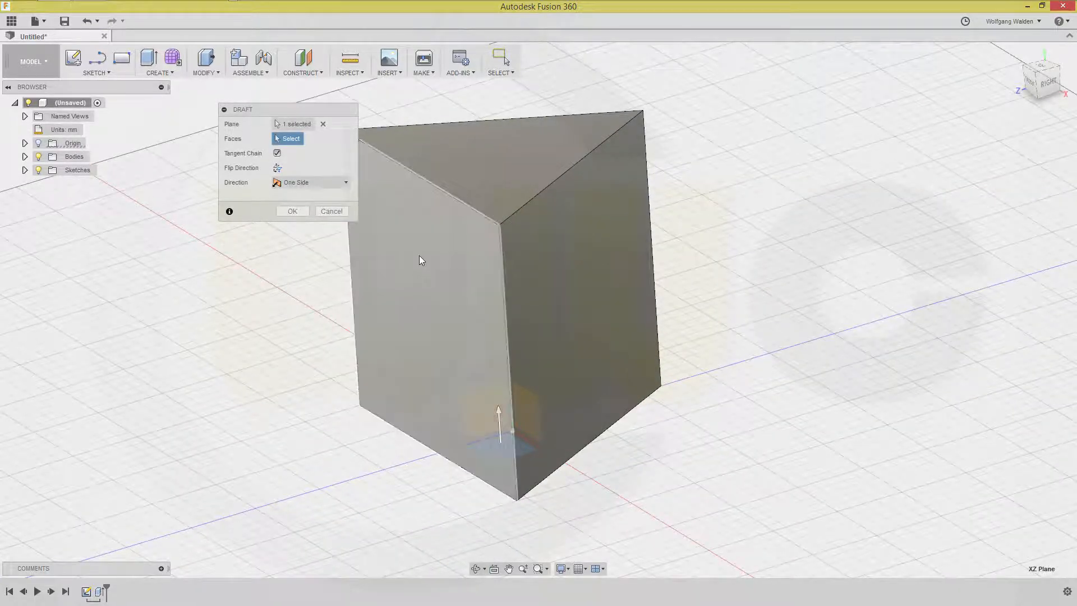
click(421, 259)
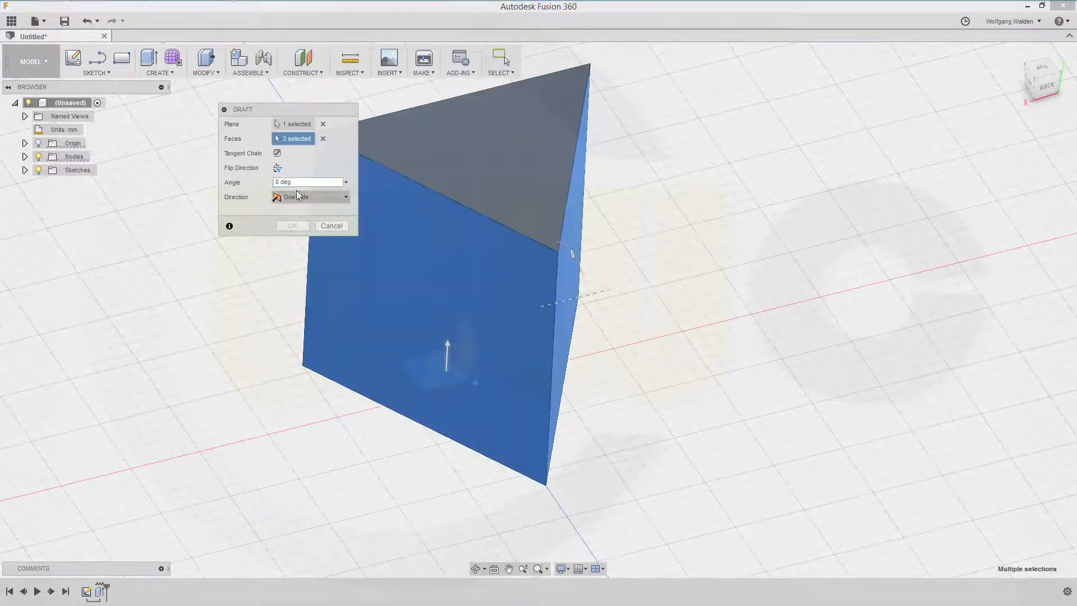
Set the draft angle to acos(0)-acos(1/3) and confirm, closing the prism into a tetrahedron.
click(305, 181)
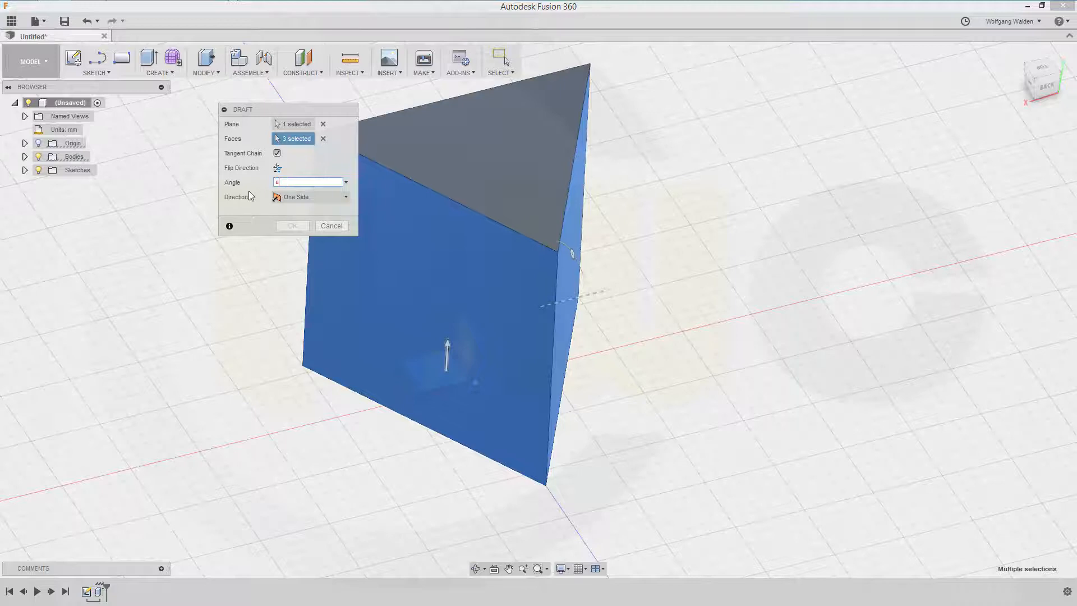
text(cos(0)-)
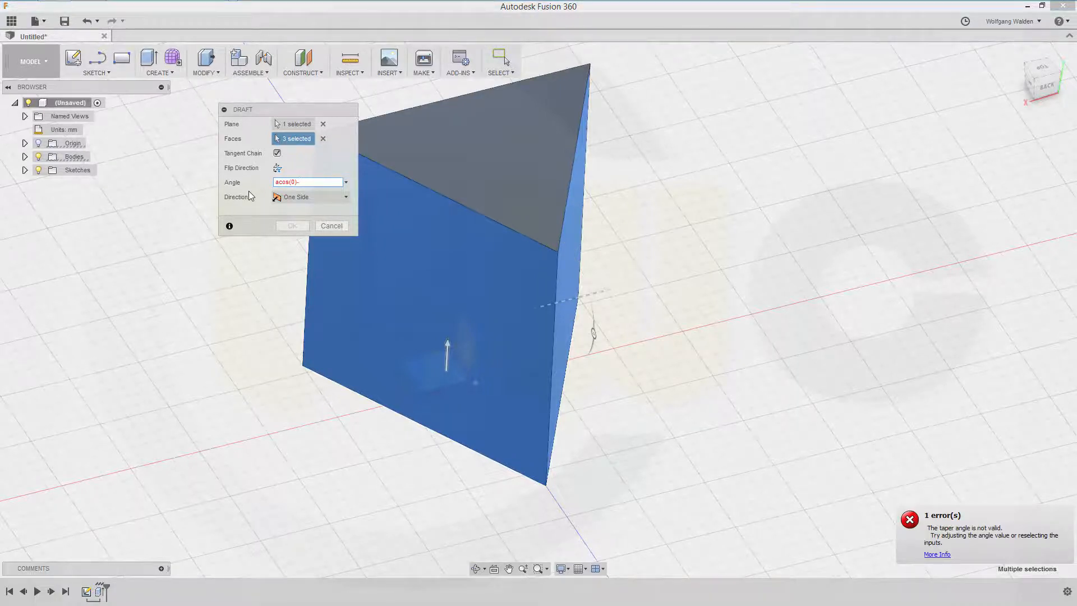
text(acos()
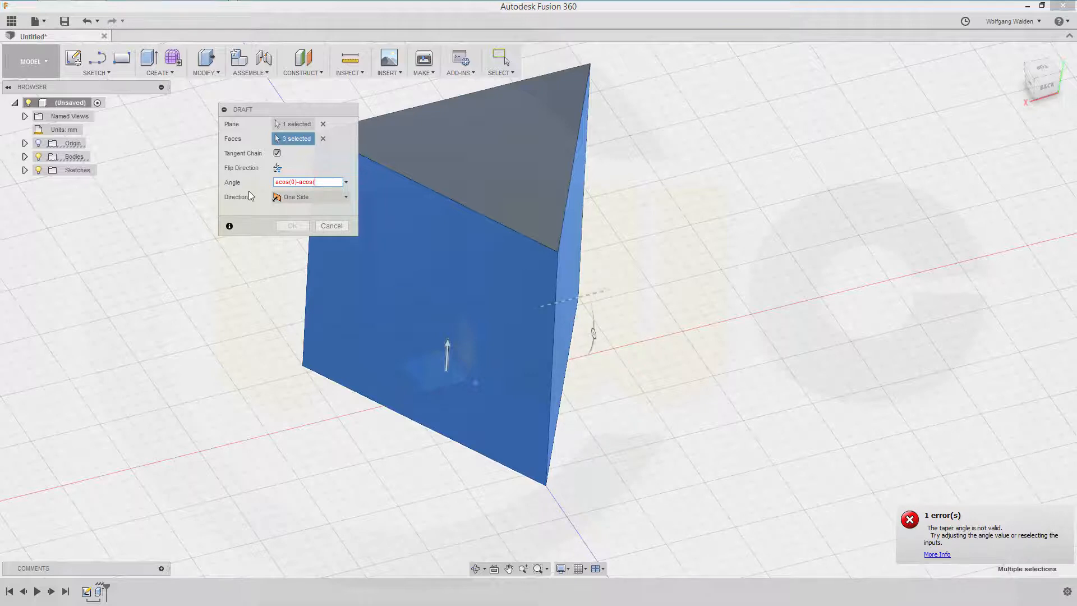
text(1/3))
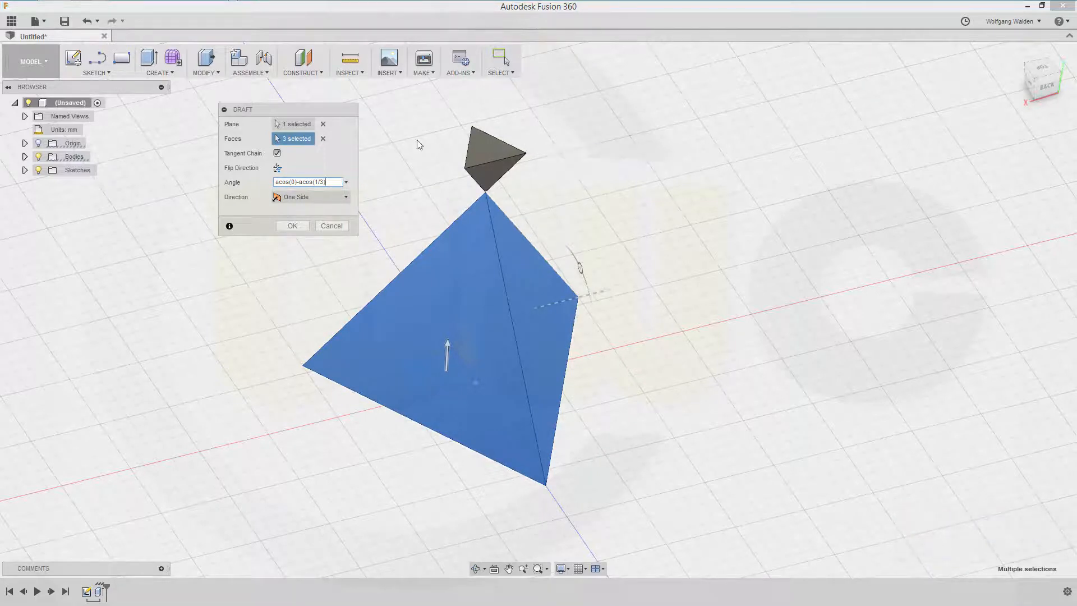
click(292, 226)
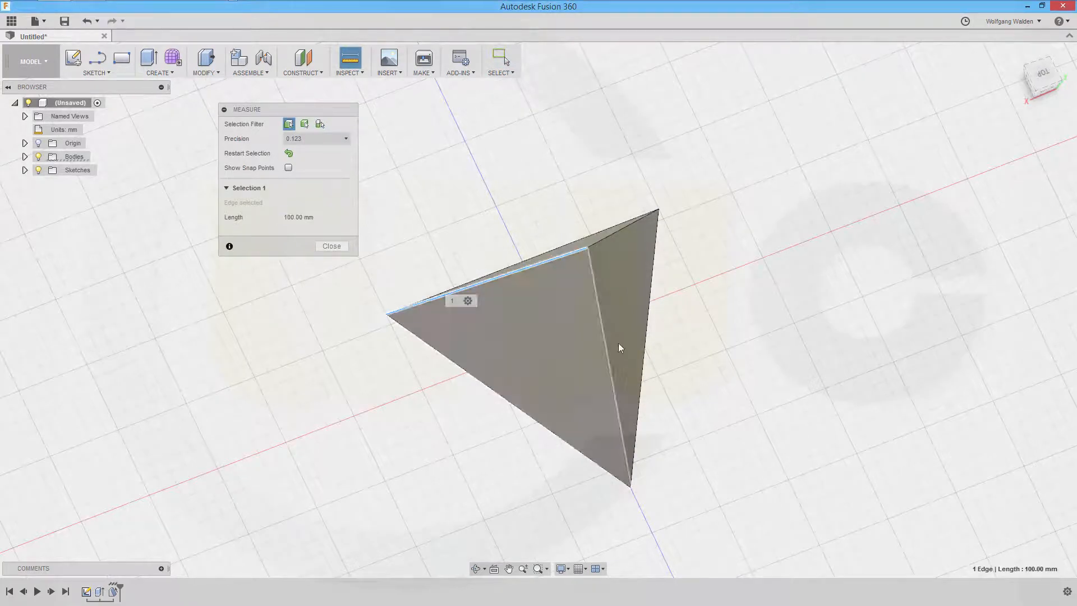
Measure adjacent edges at 100 mm and 60°, then the opposite edge 70.711 mm apart.
click(608, 338)
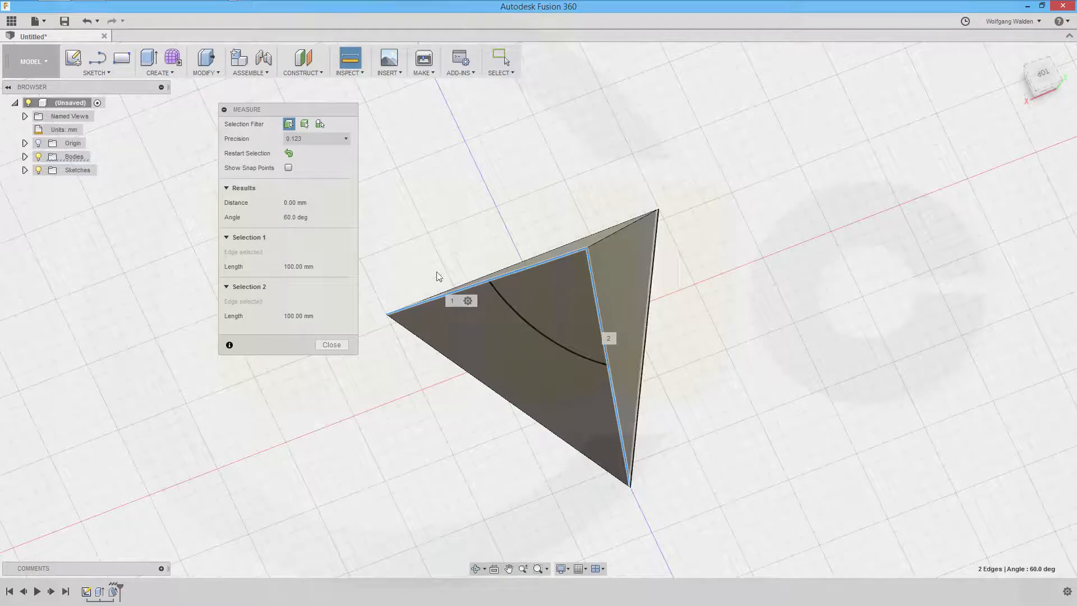
mouse_move(613, 240)
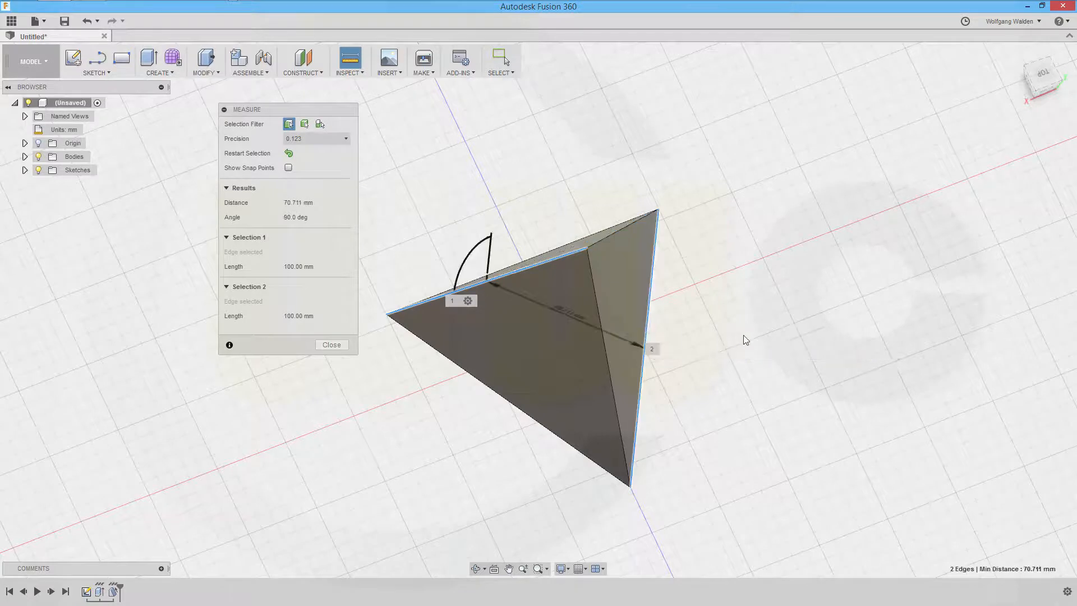
click(331, 345)
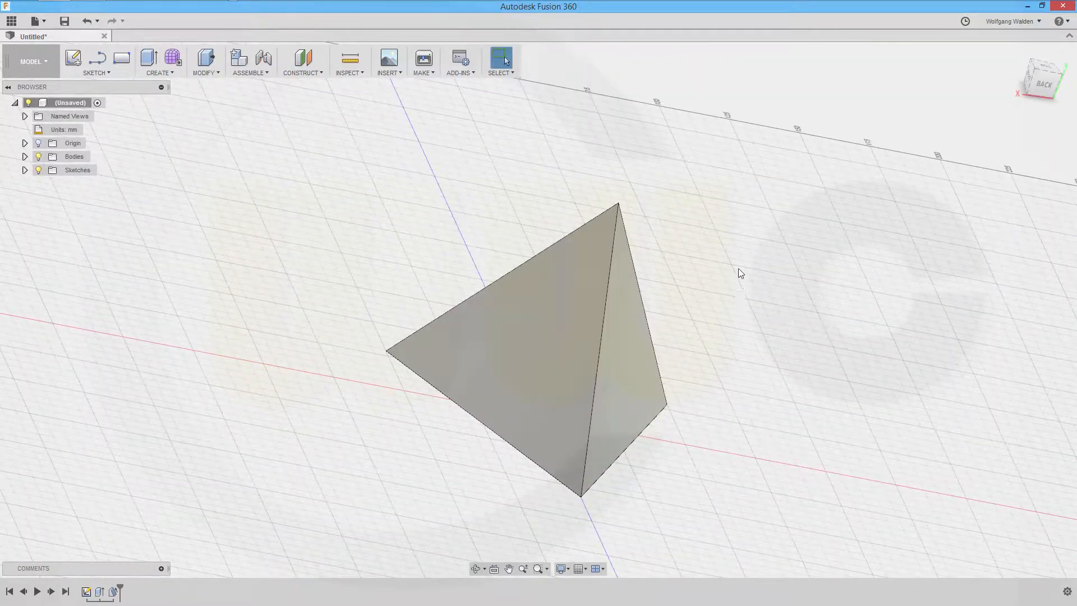
mouse_move(747, 260)
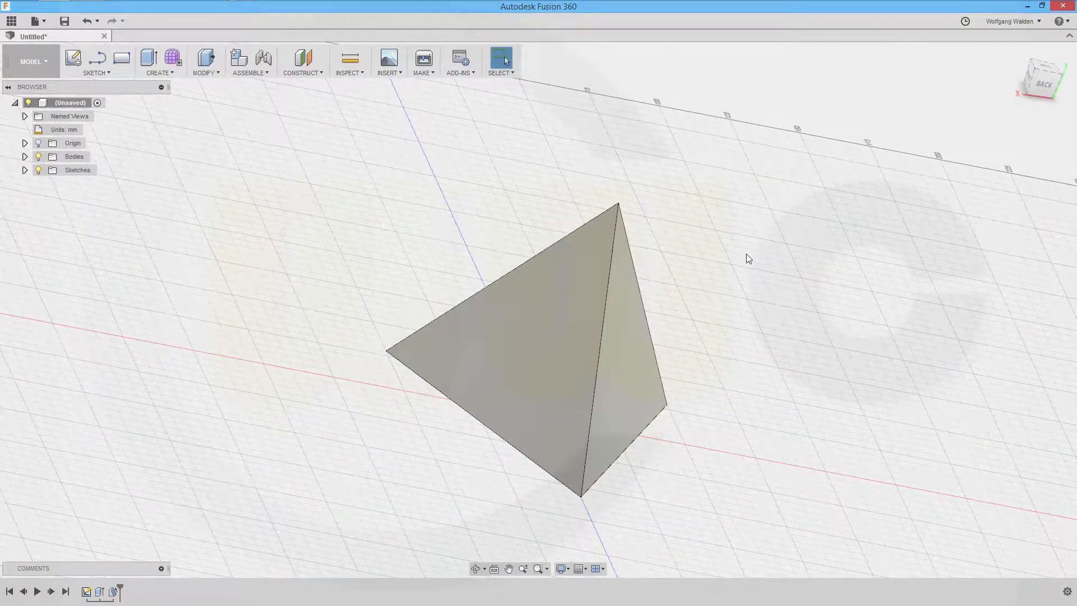